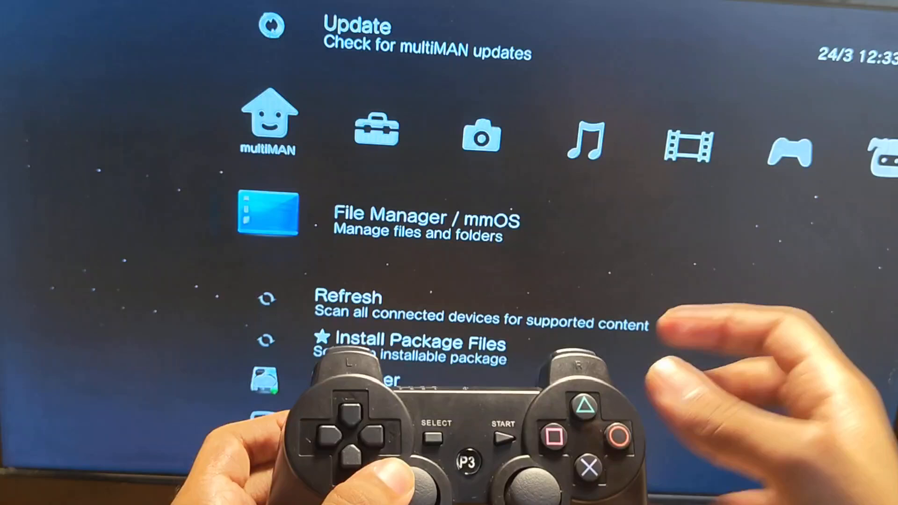
{"action": "scroll", "scroll_direction": "down", "scroll_amount": 3}
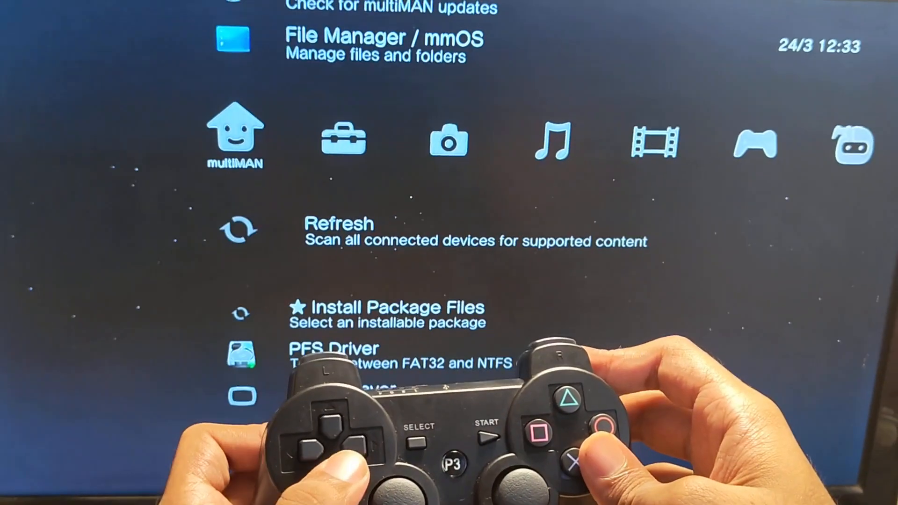